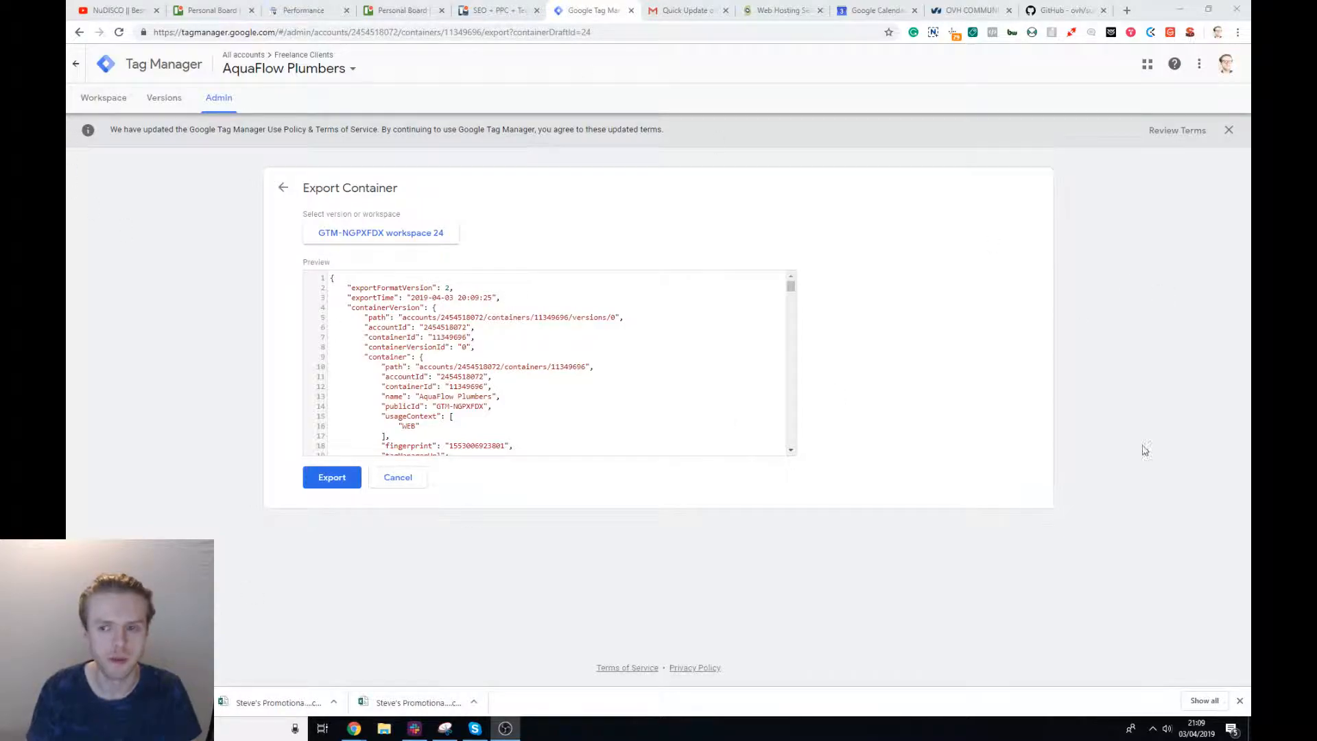
Download the AquaFlow Plumbers workspace 24 container as a JSON file.
left_click(332, 477)
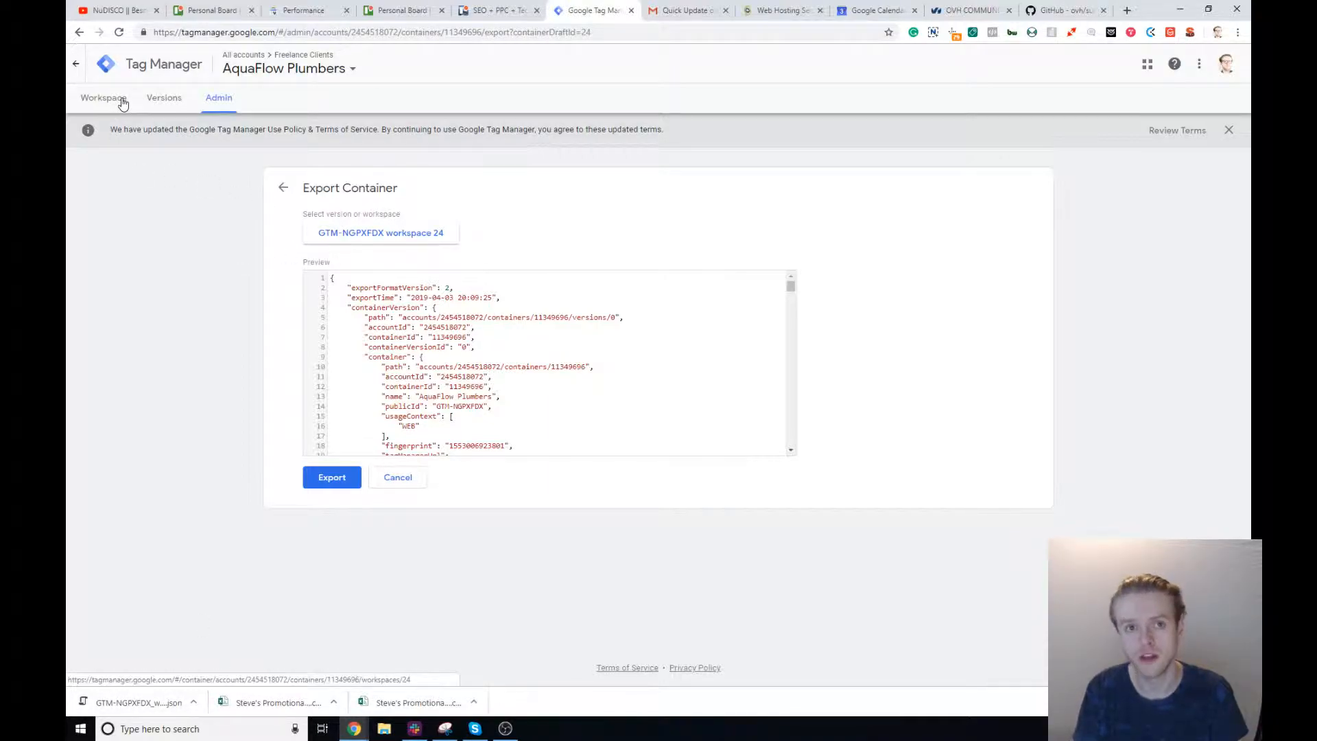
Reopen the AquaFlow Plumbers container's Default Workspace overview via the container switcher.
left_click(102, 98)
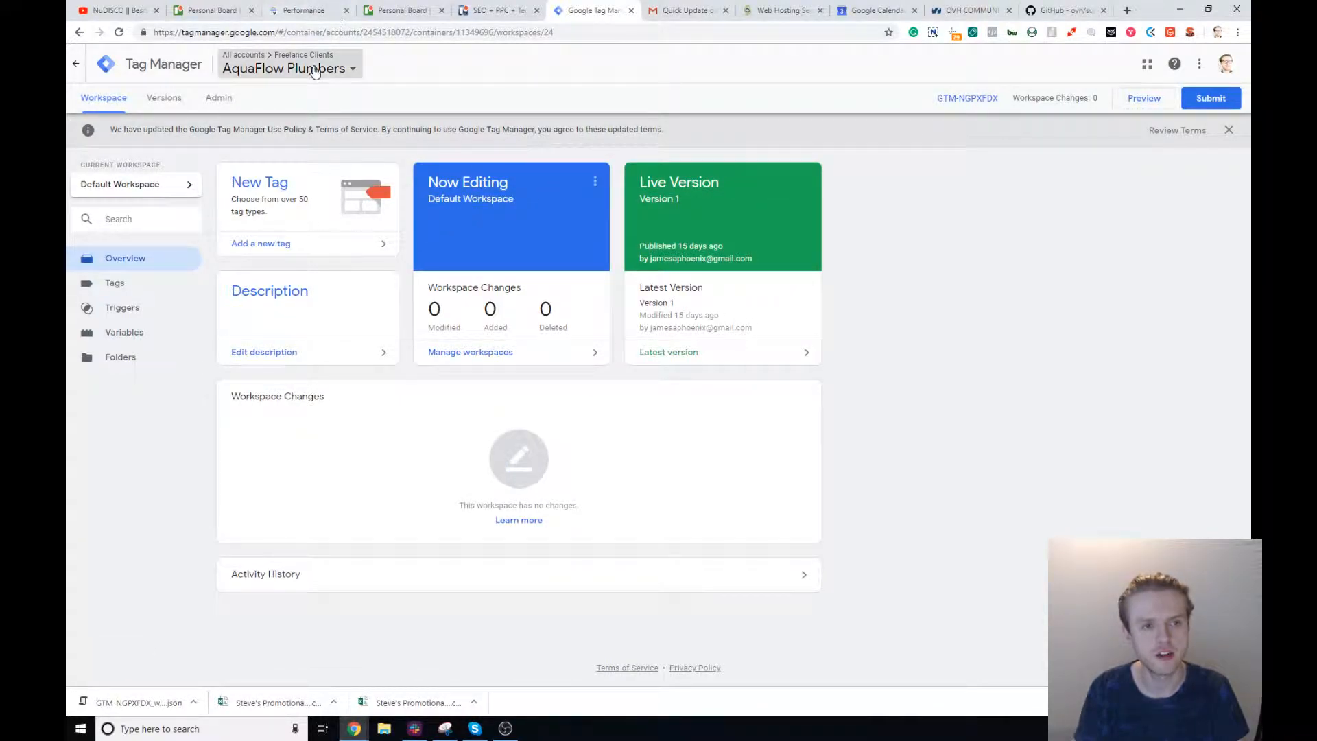
left_click(289, 68)
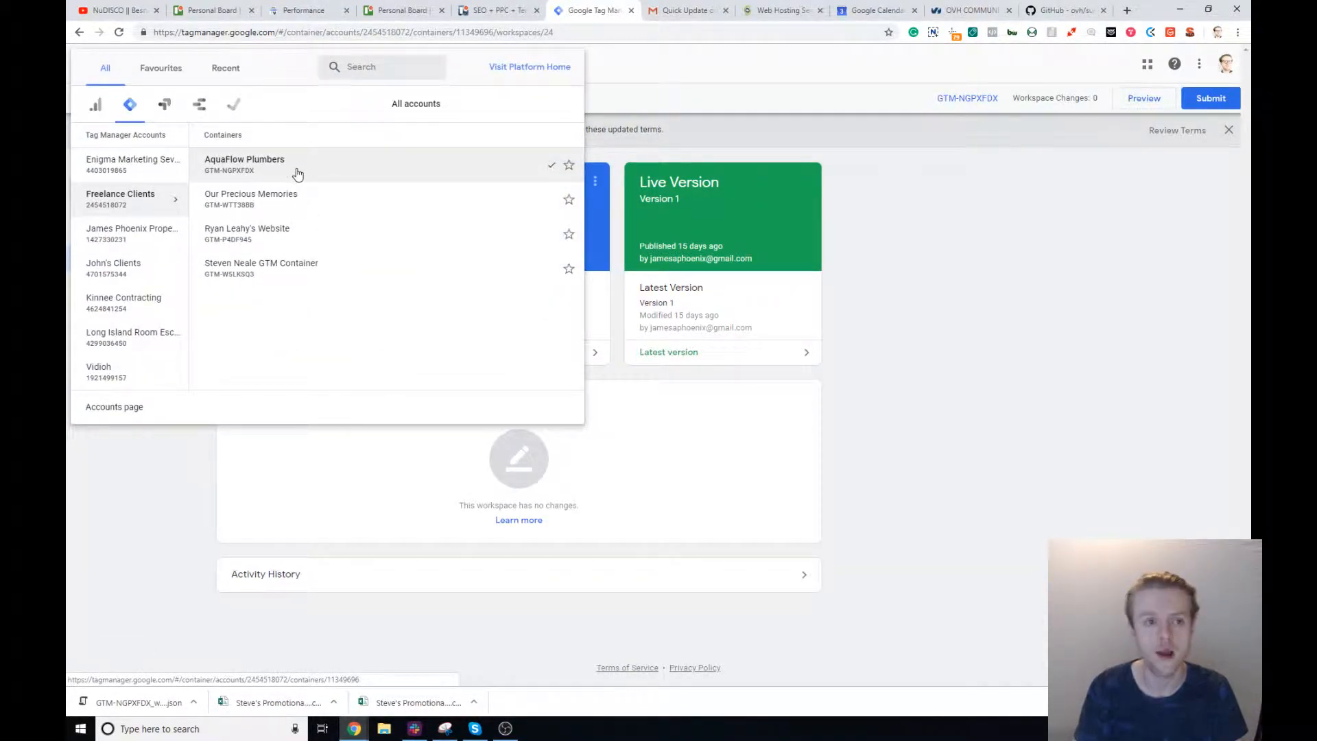
left_click(244, 164)
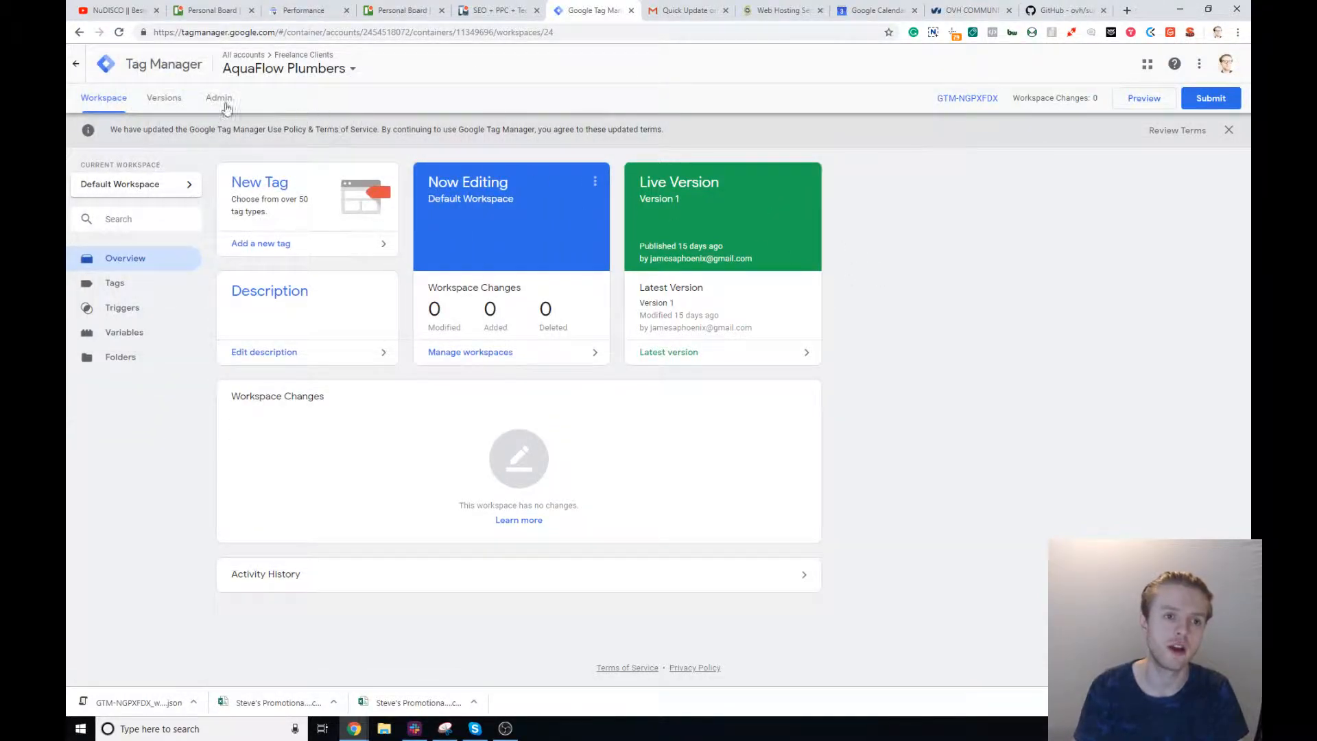
Open Import Container from the AquaFlow Plumbers Admin settings.
left_click(218, 97)
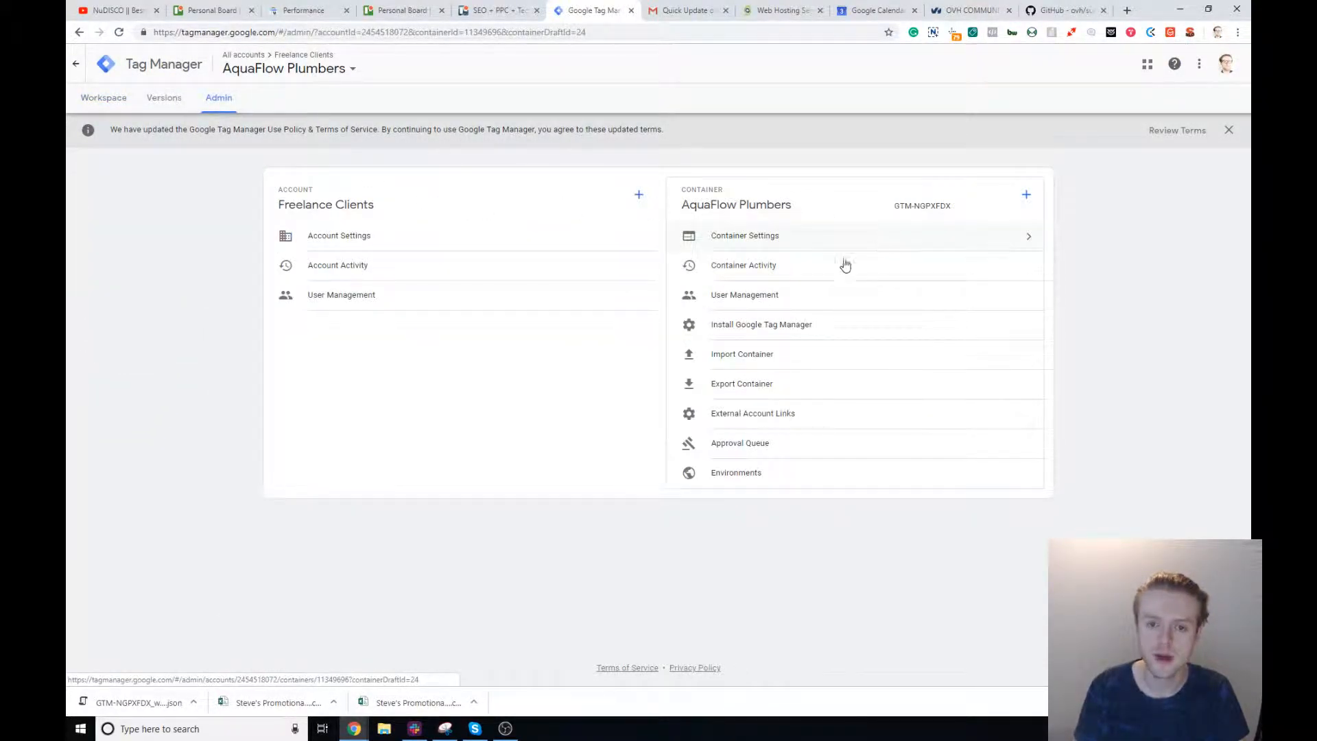
left_click(742, 354)
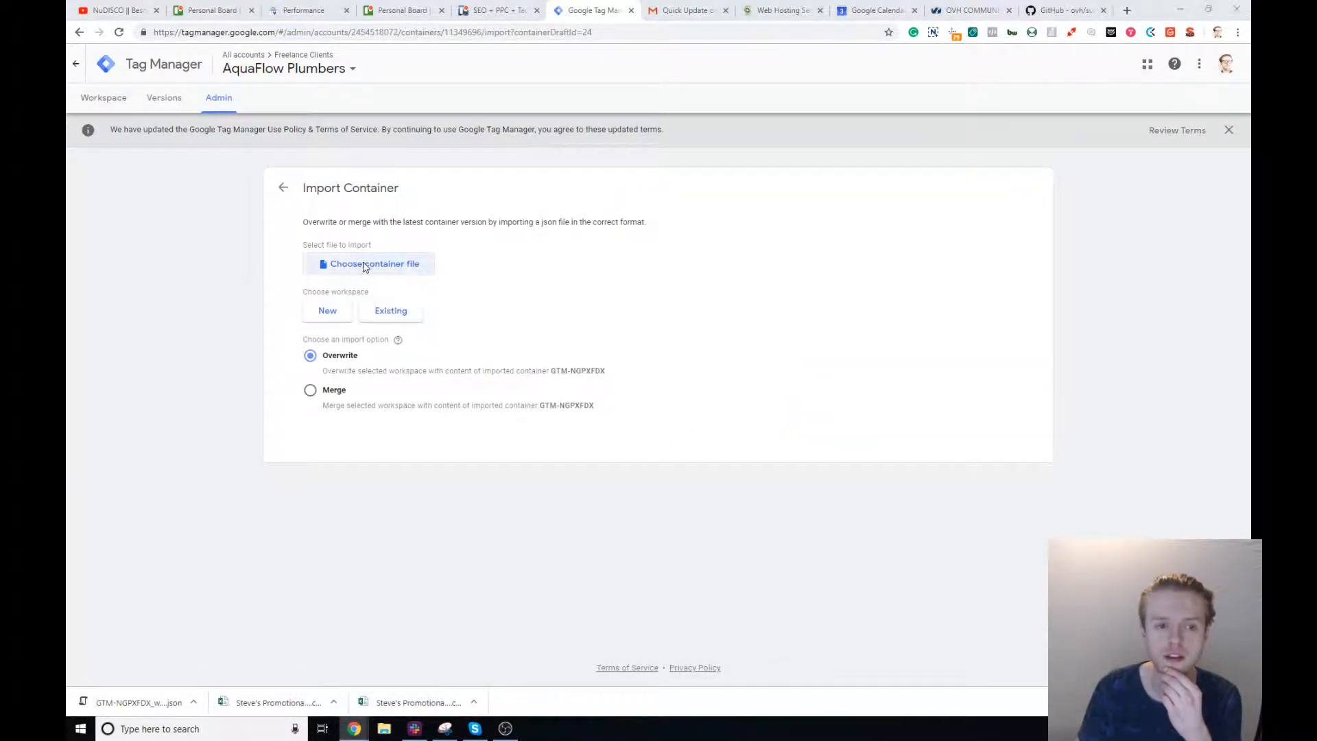
Load GTM-NGPXFDX_workspace24.json for import into the existing Default Workspace.
left_click(374, 263)
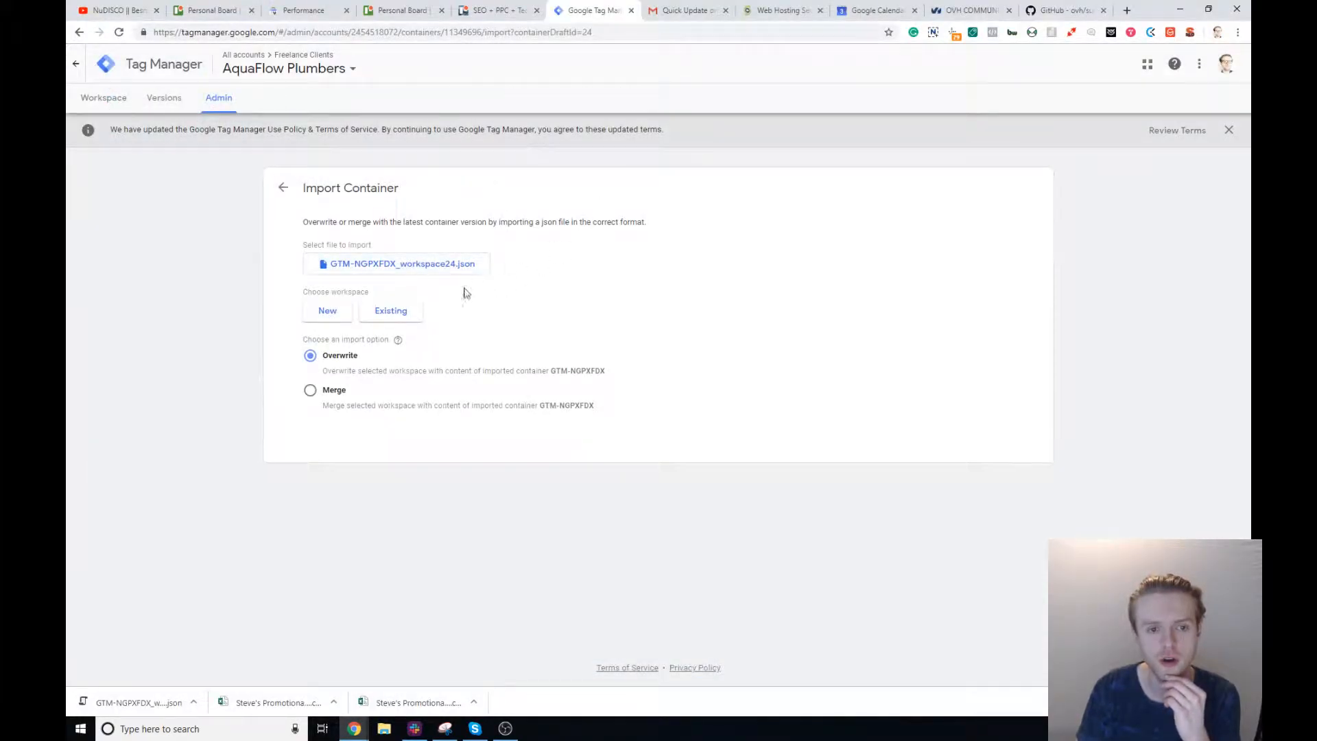
left_click(390, 310)
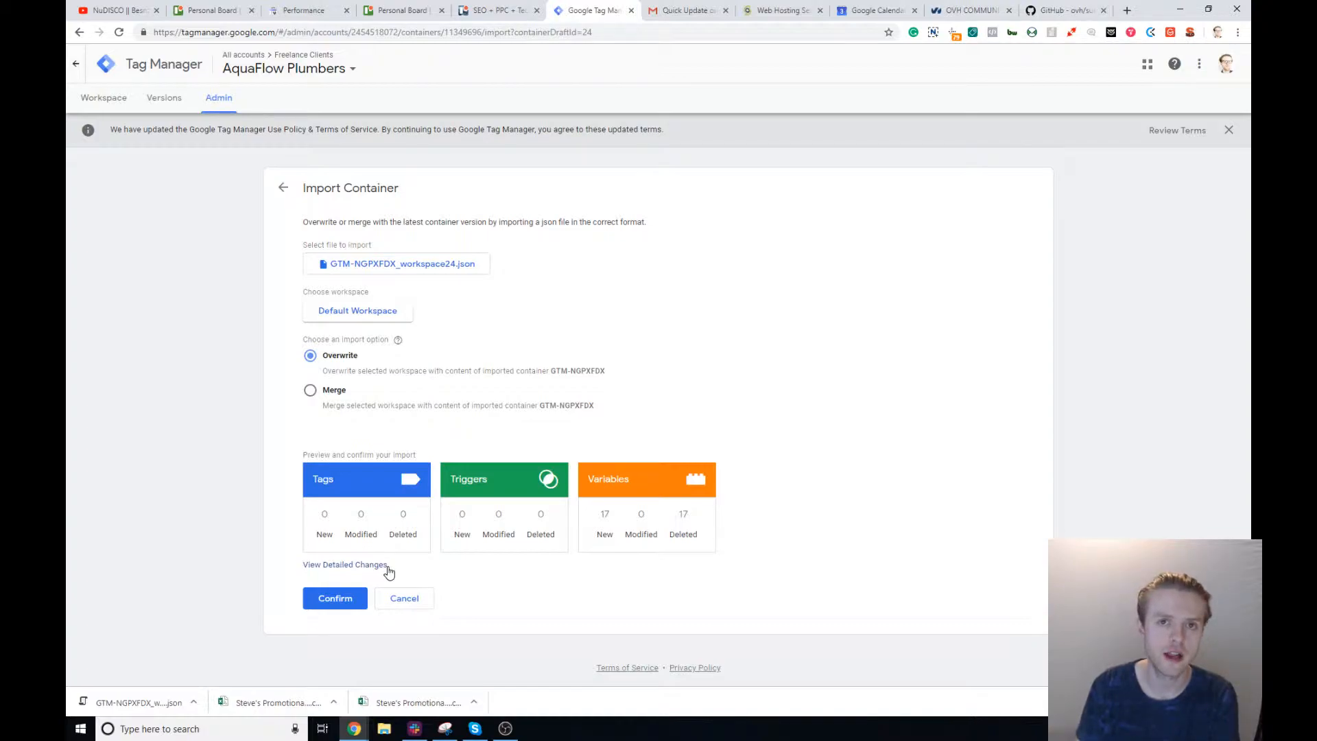
mouse_move(411, 558)
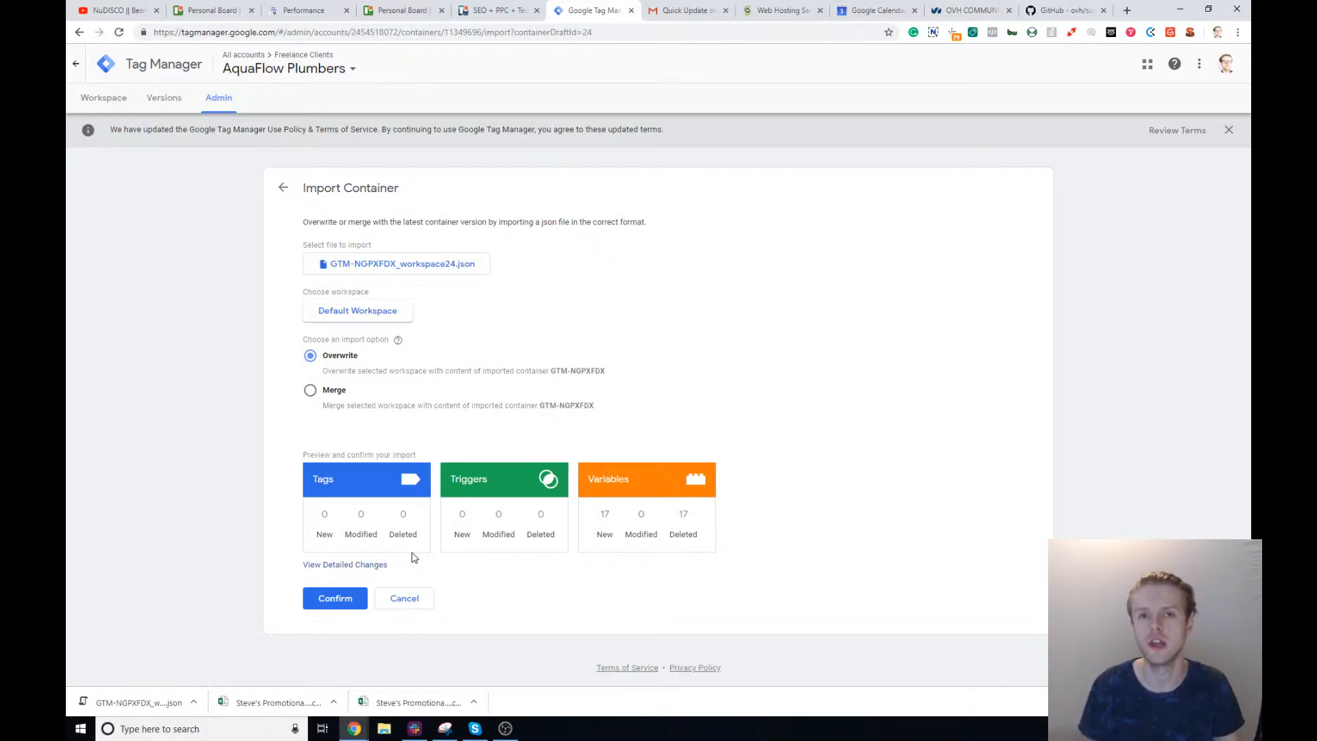
mouse_move(461, 513)
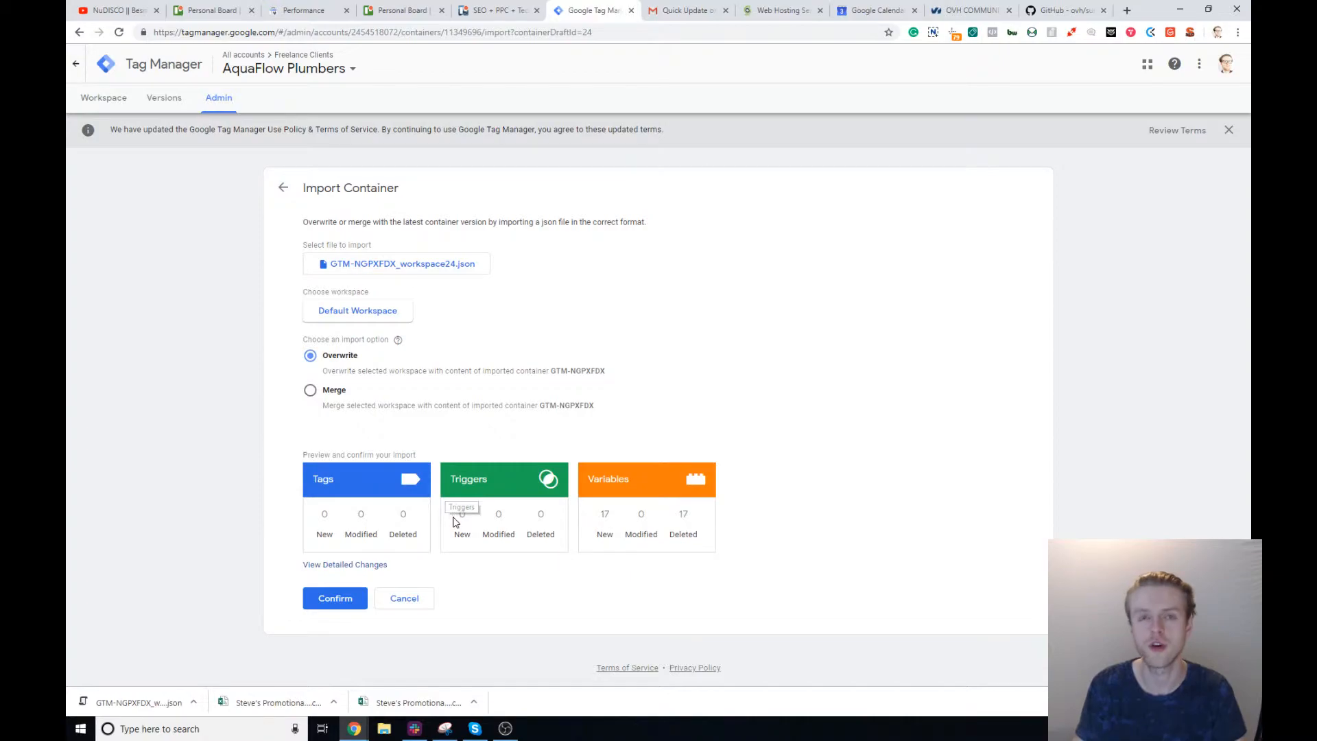
mouse_move(441, 521)
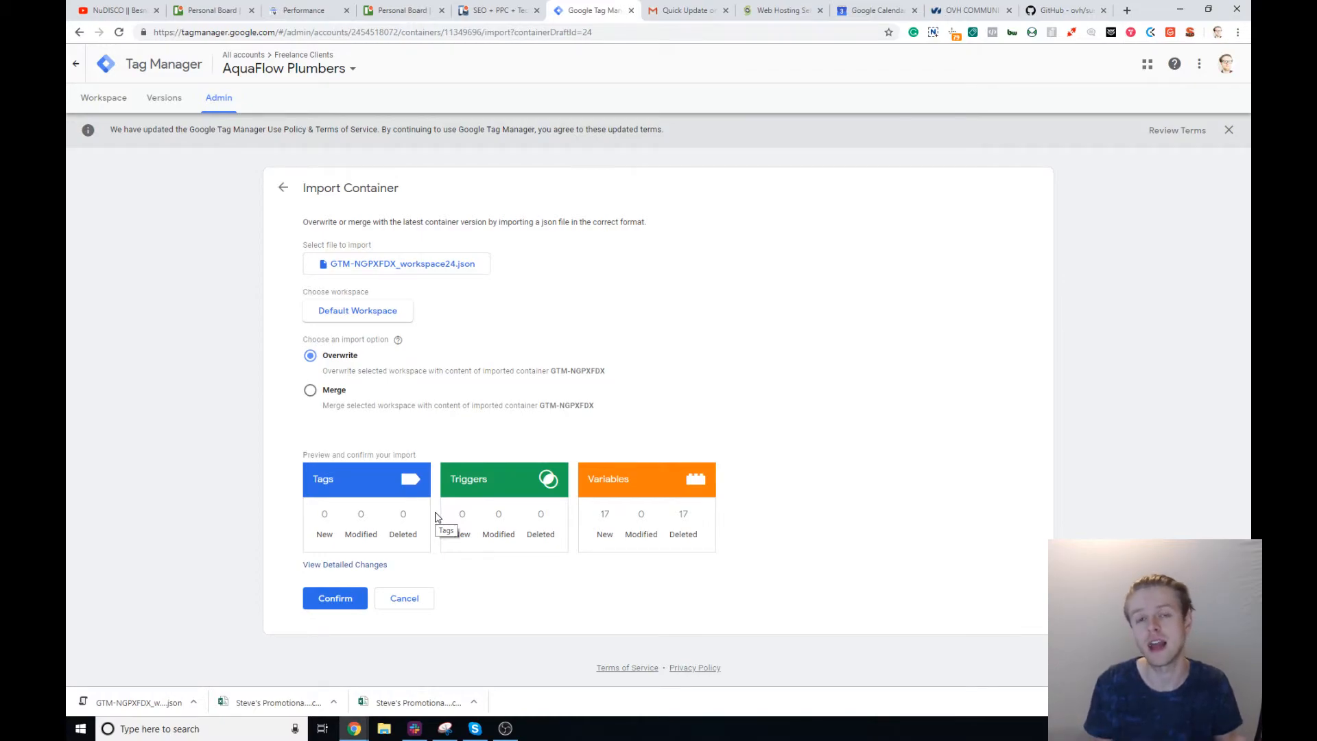
mouse_move(523, 485)
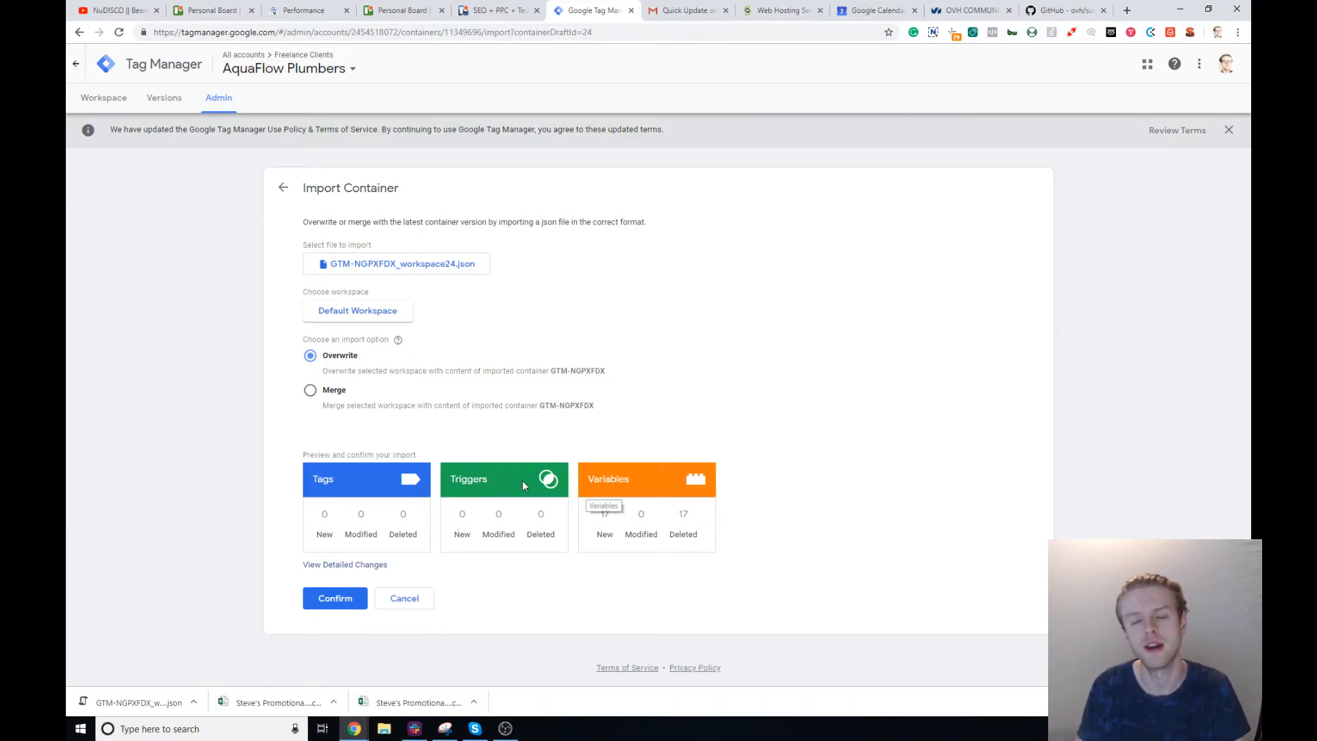